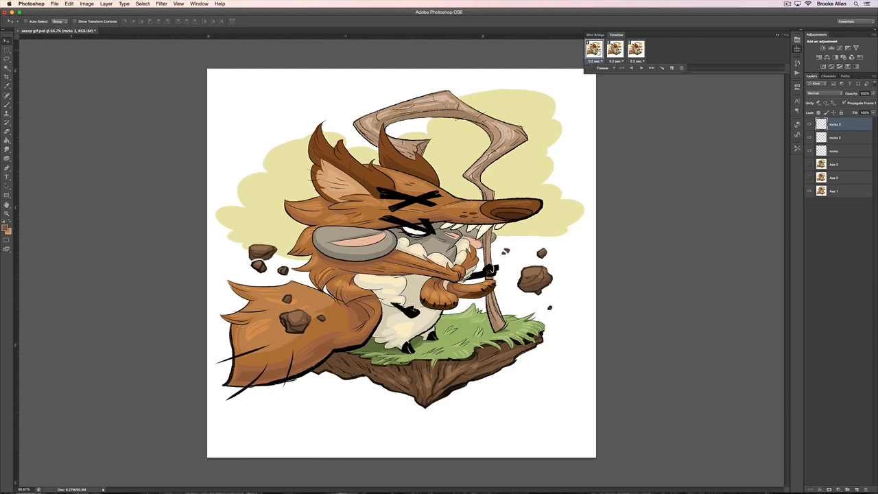
Step: Display a different animation frame showing the rocks and debris shifted around the fox
click(614, 49)
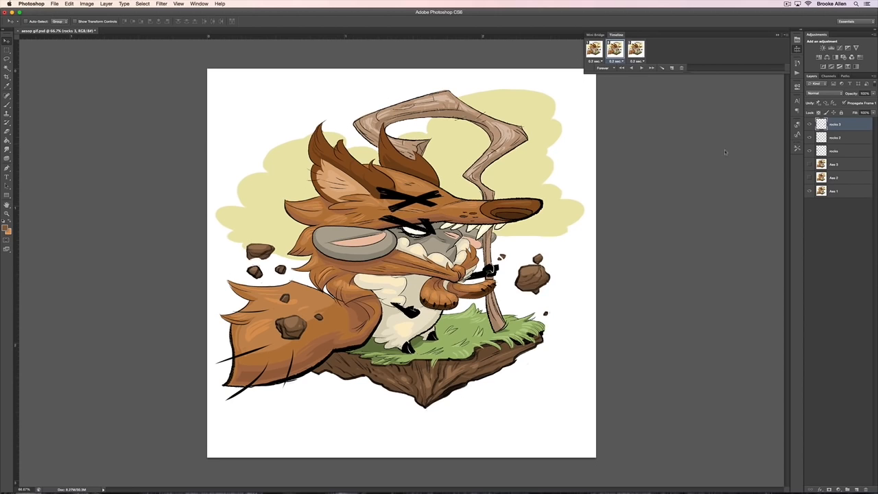